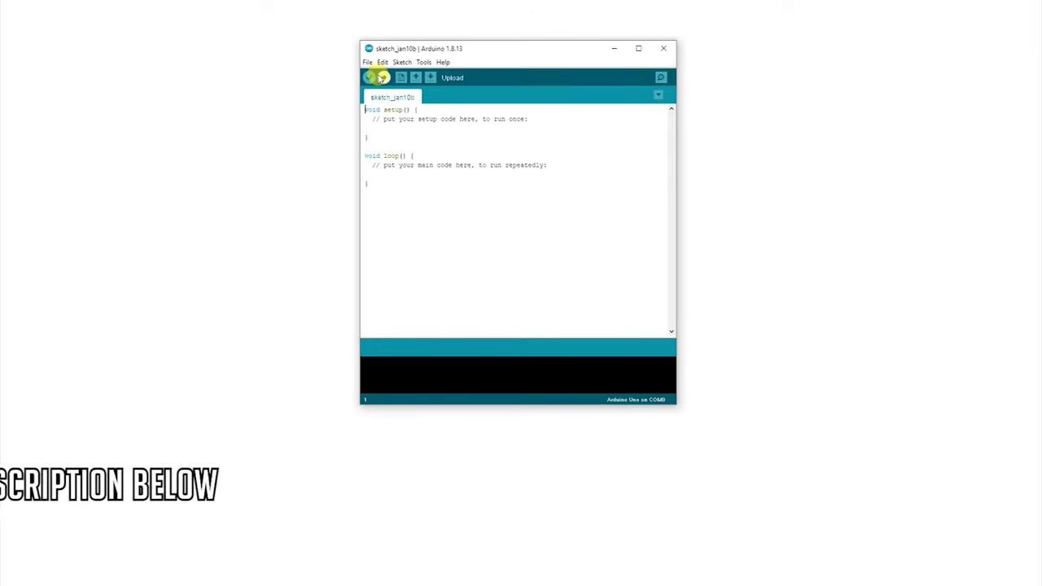
# Add the mpu6050 zip as a library via Include Library > Add .ZIP Library
pyautogui.click(383, 62)
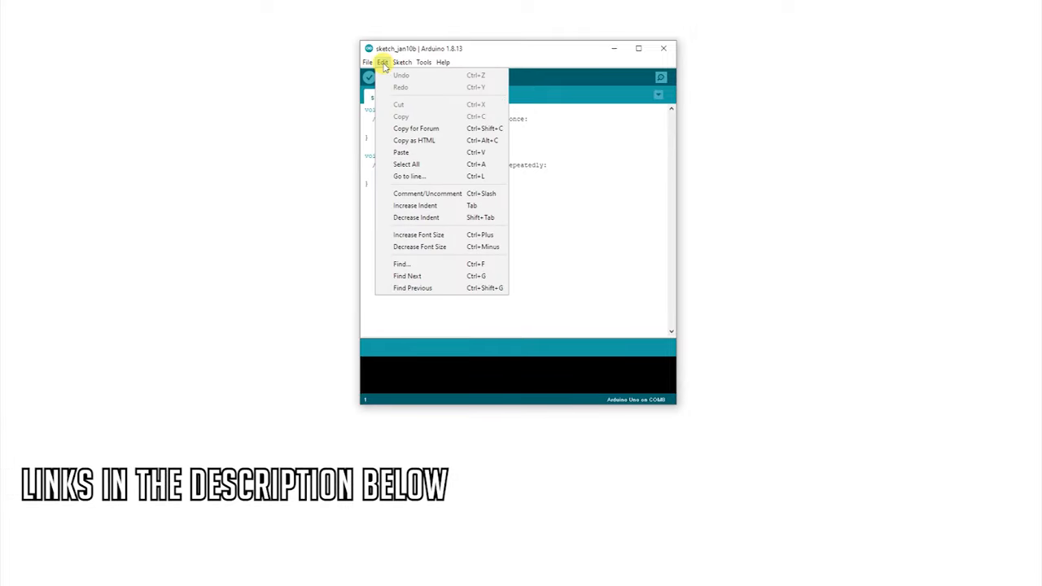
pyautogui.click(401, 62)
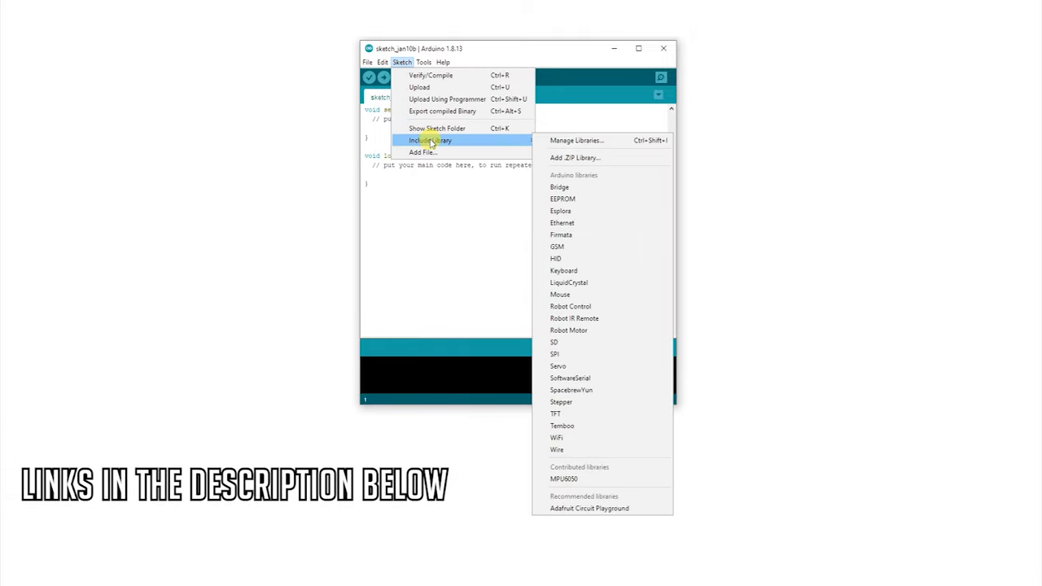
pyautogui.click(575, 158)
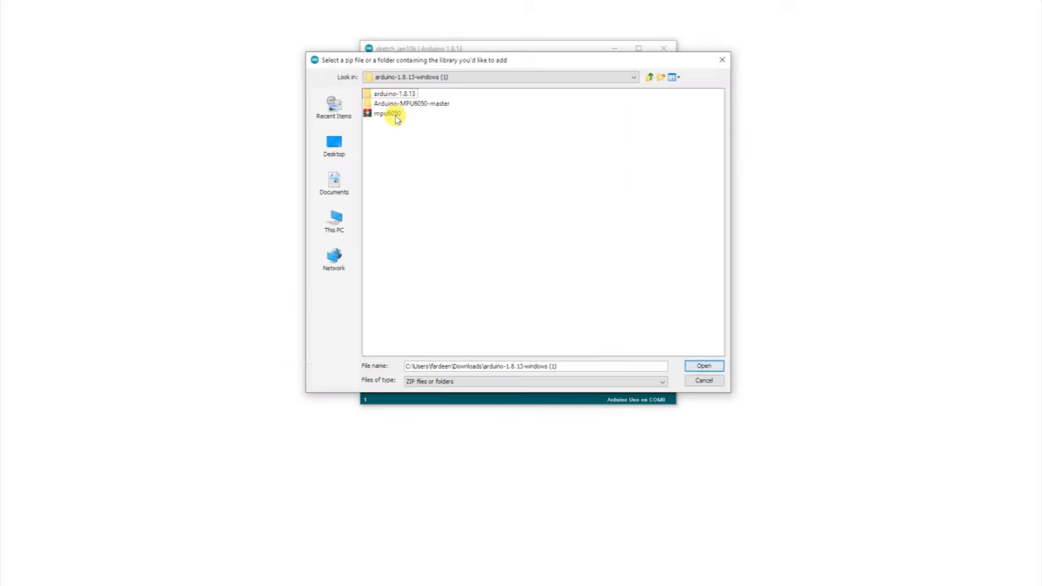
pyautogui.click(388, 113)
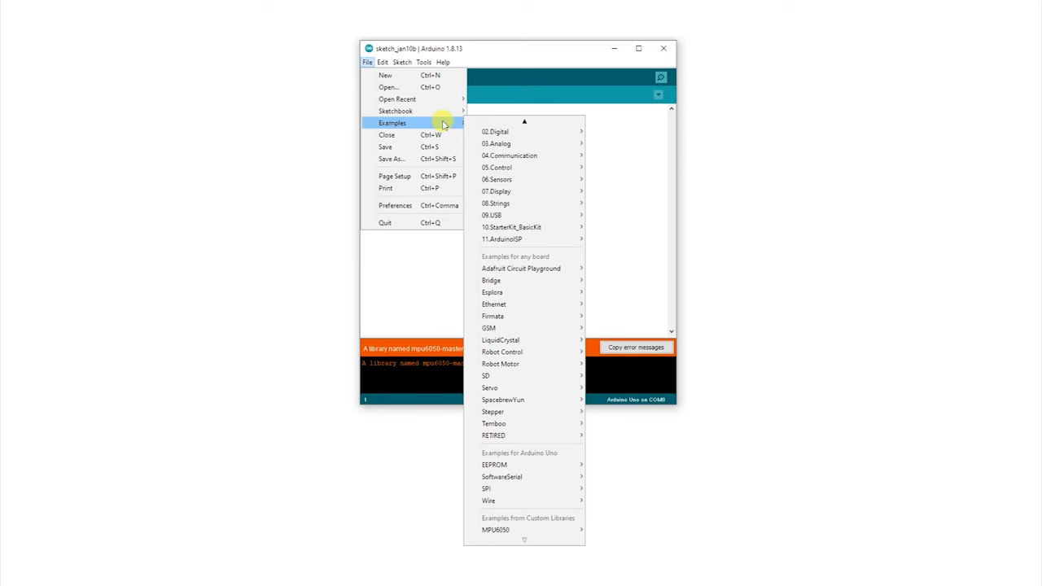
pyautogui.moveTo(528, 509)
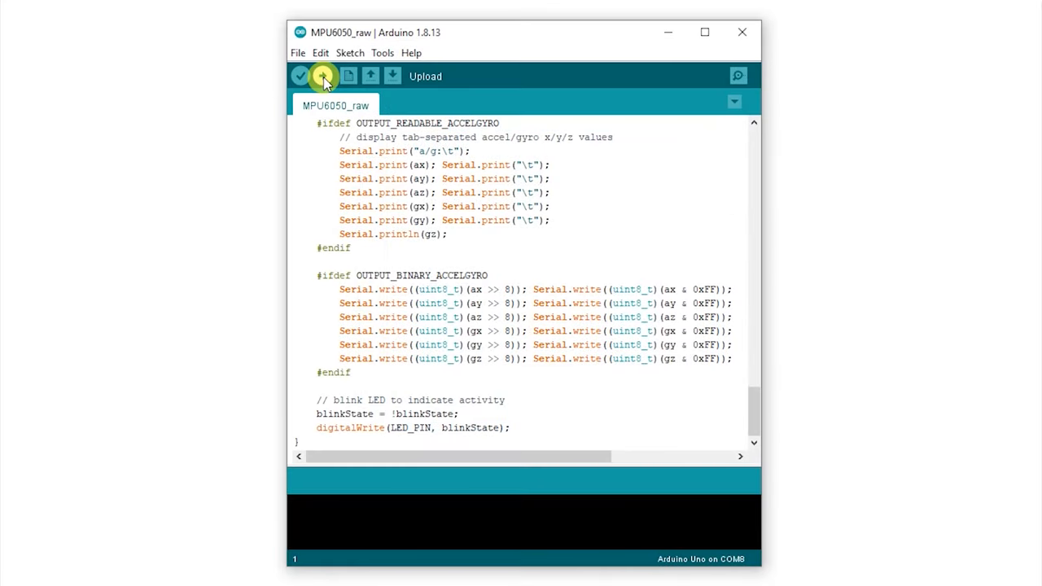
# Upload MPU6050_raw, check its accelerometer and gyro readings, then reopen the mpu6050 sketch
pyautogui.click(318, 75)
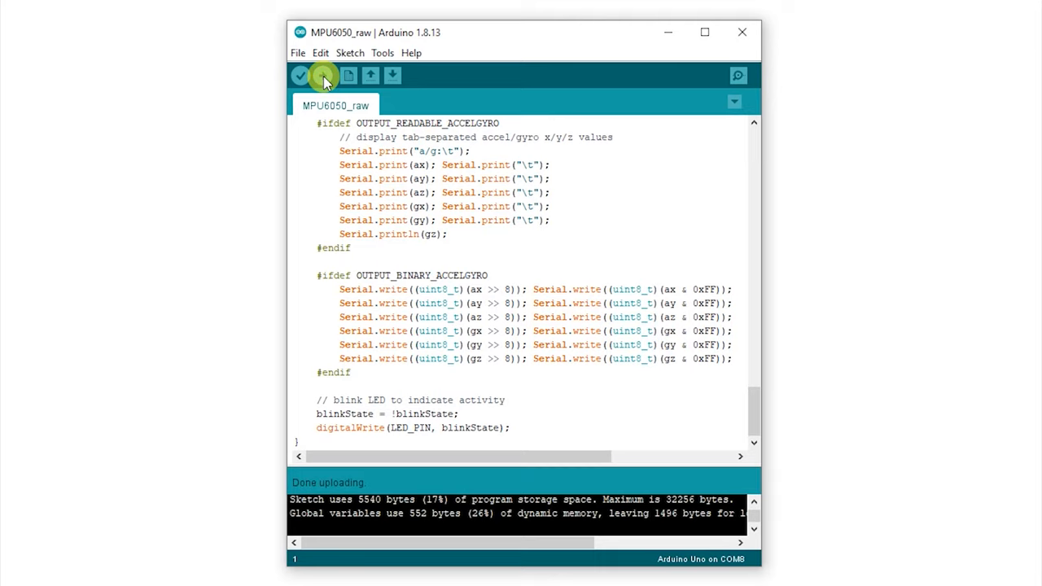
pyautogui.click(736, 74)
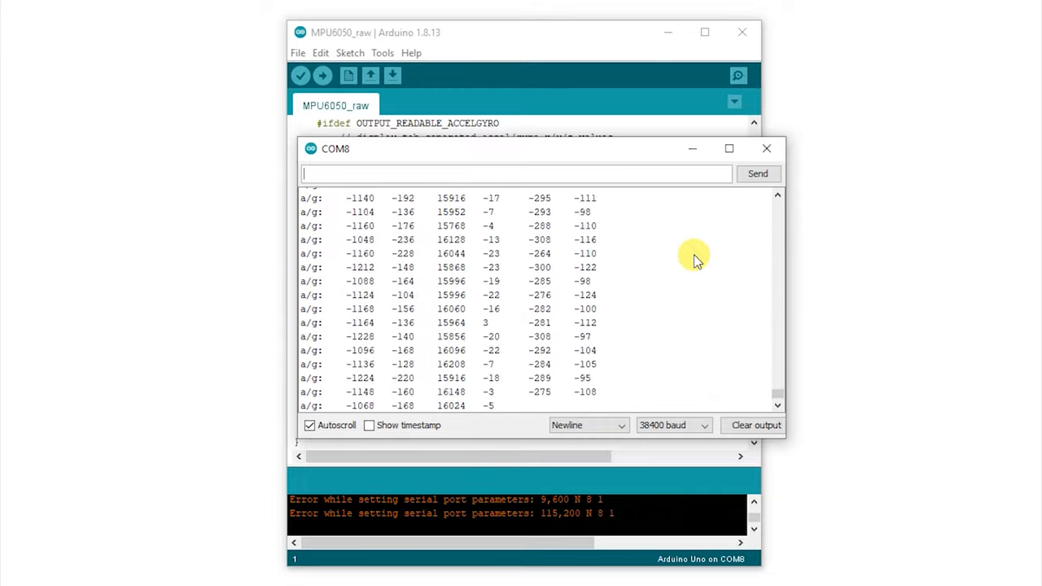
pyautogui.click(297, 52)
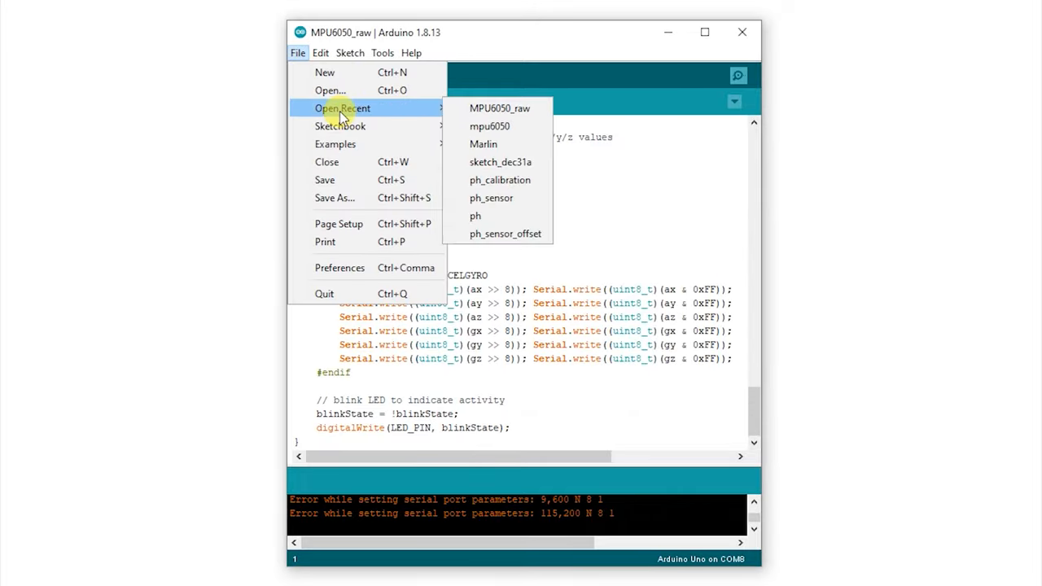
pyautogui.click(489, 126)
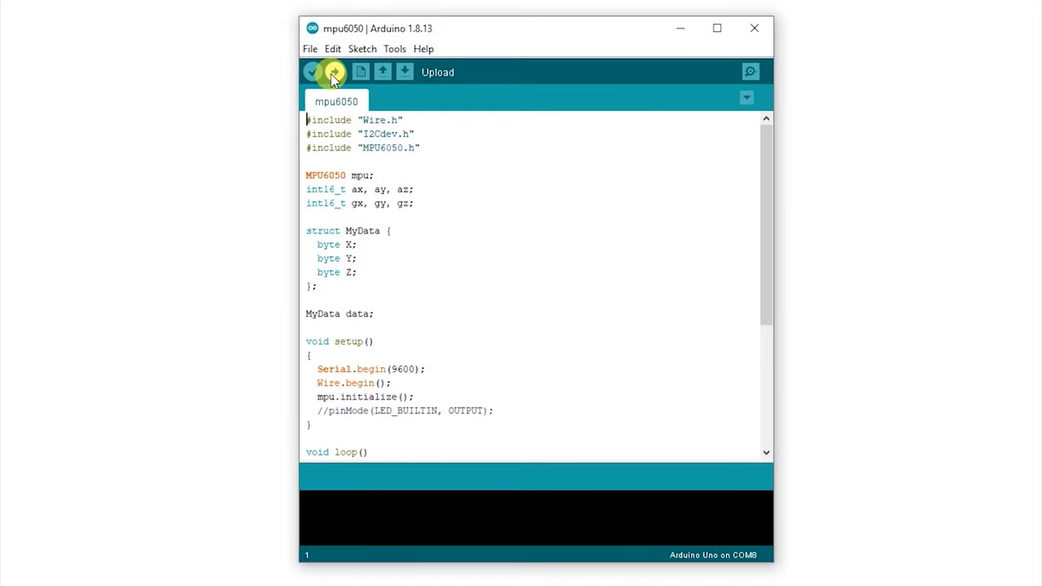
# Upload the custom mpu6050 sketch to the Nano on COM8 and open the 9600-baud serial monitor
pyautogui.click(314, 71)
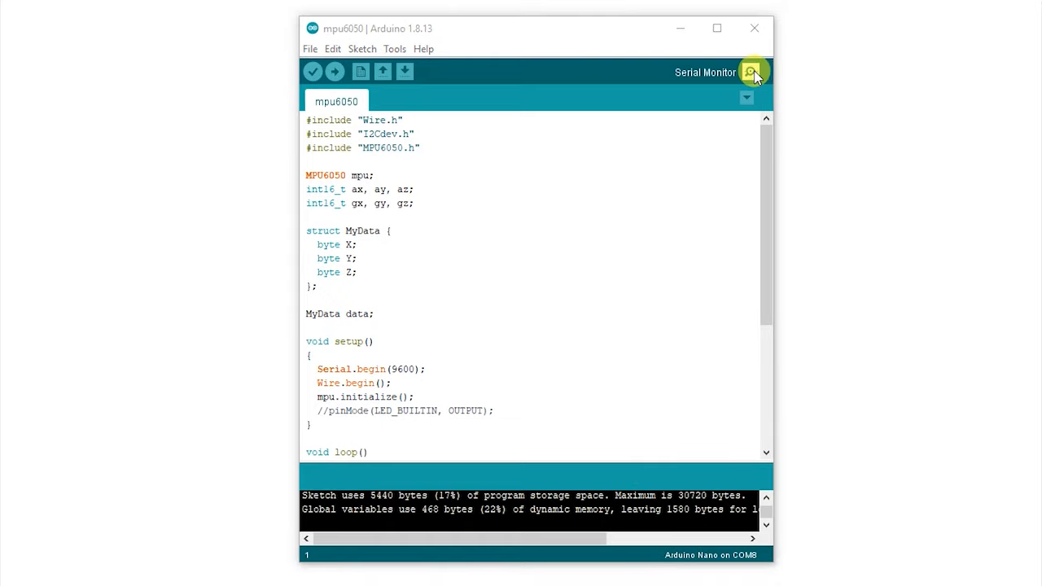
pyautogui.click(749, 72)
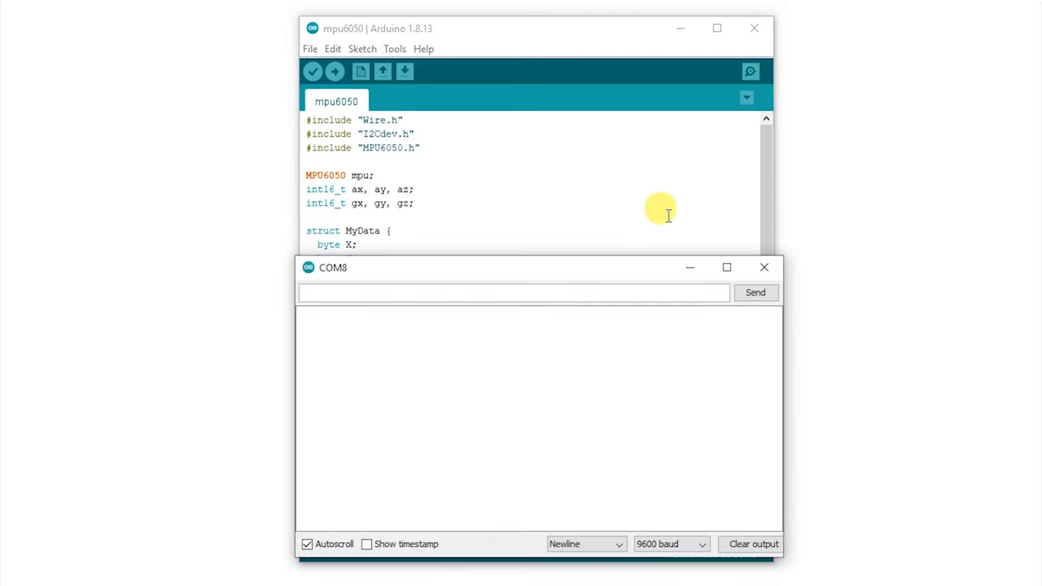